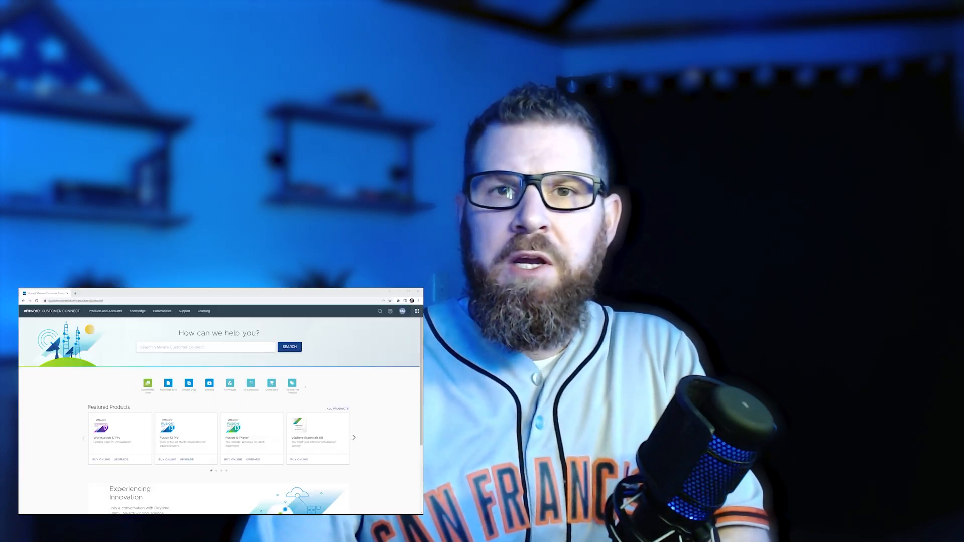
Browse Products and Accounts > All Products down to VMware Tanzu Kubernetes Grid
left_click(105, 310)
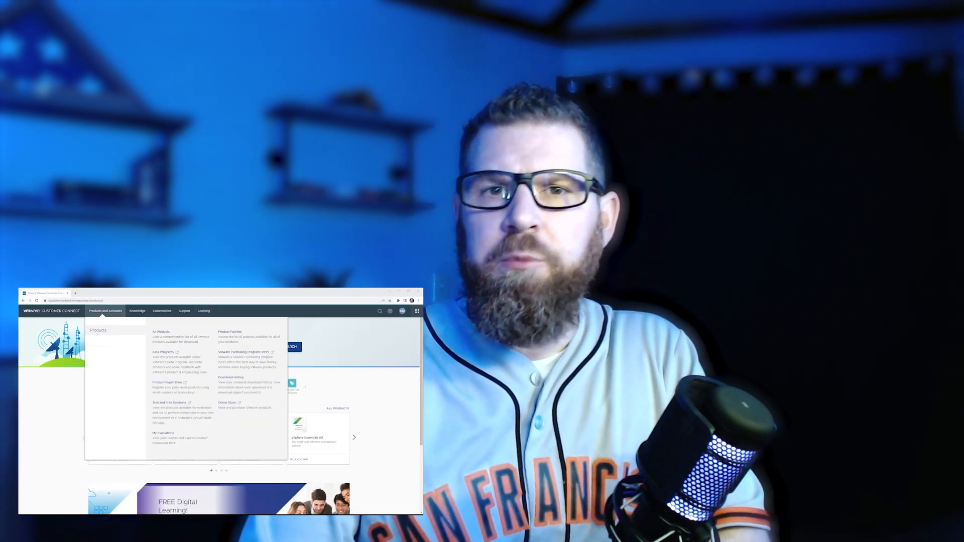
left_click(161, 331)
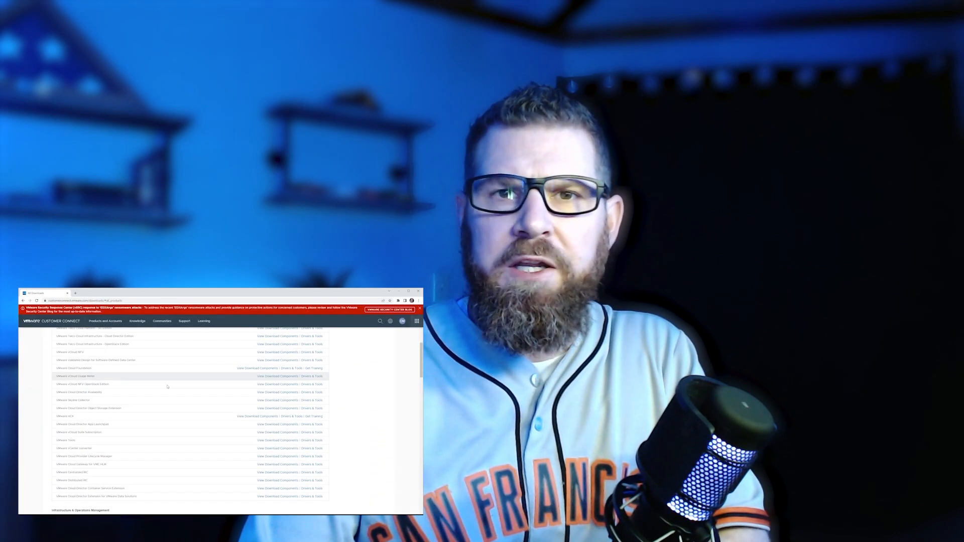
scroll("down", 3)
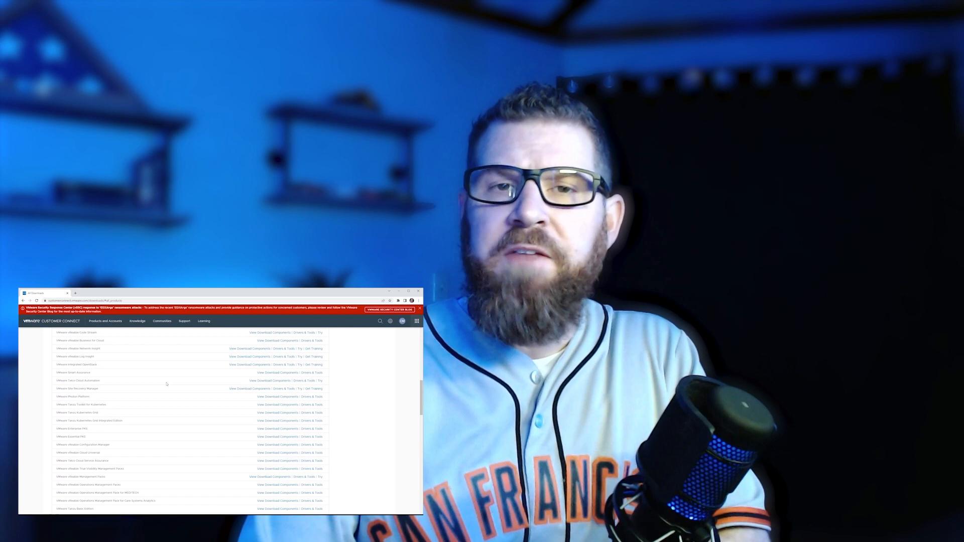
scroll("down", 3)
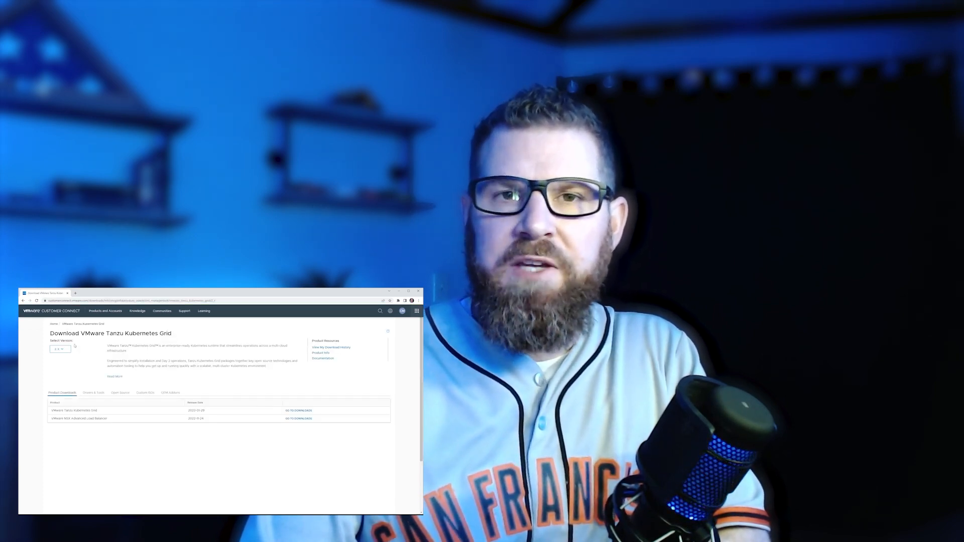
Choose the release version and go to the Tanzu Kubernetes Grid downloads page
left_click(59, 348)
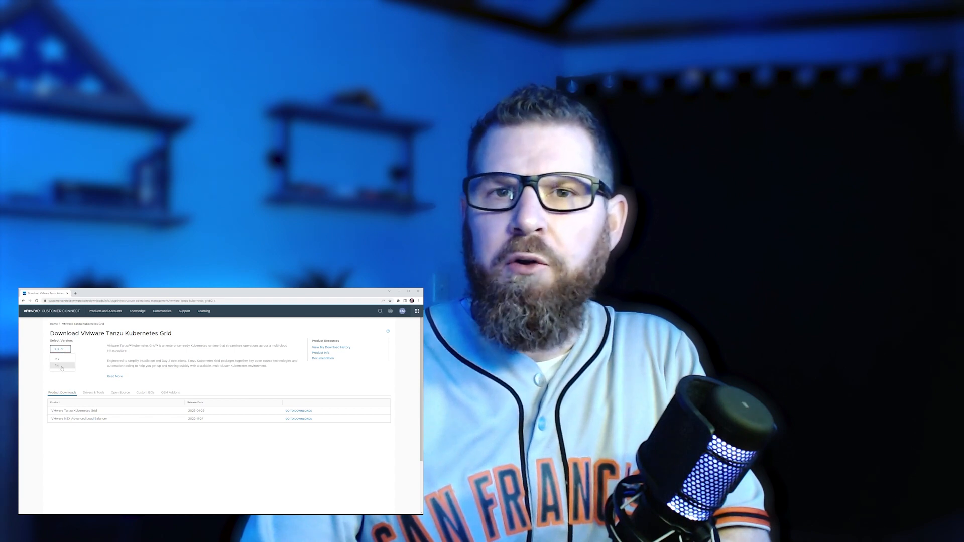
left_click(57, 365)
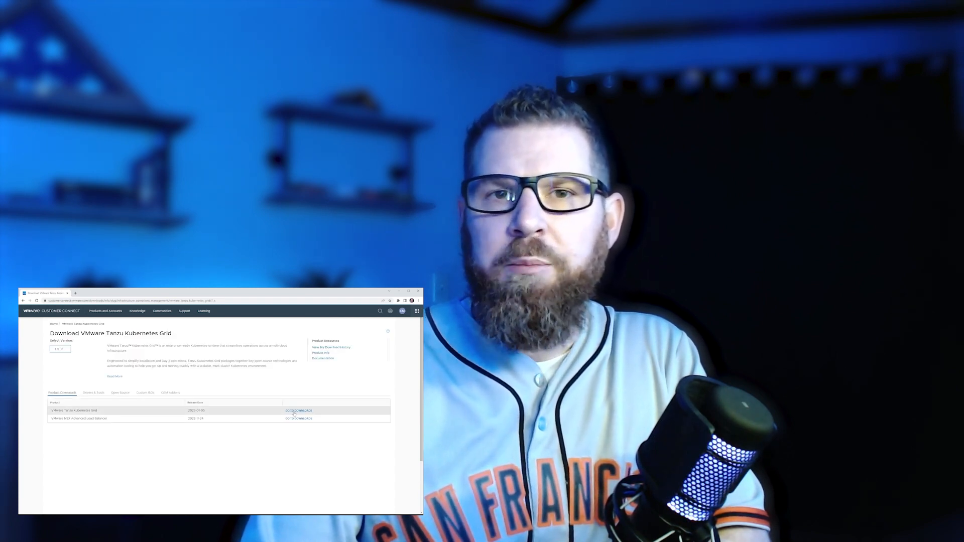
left_click(298, 411)
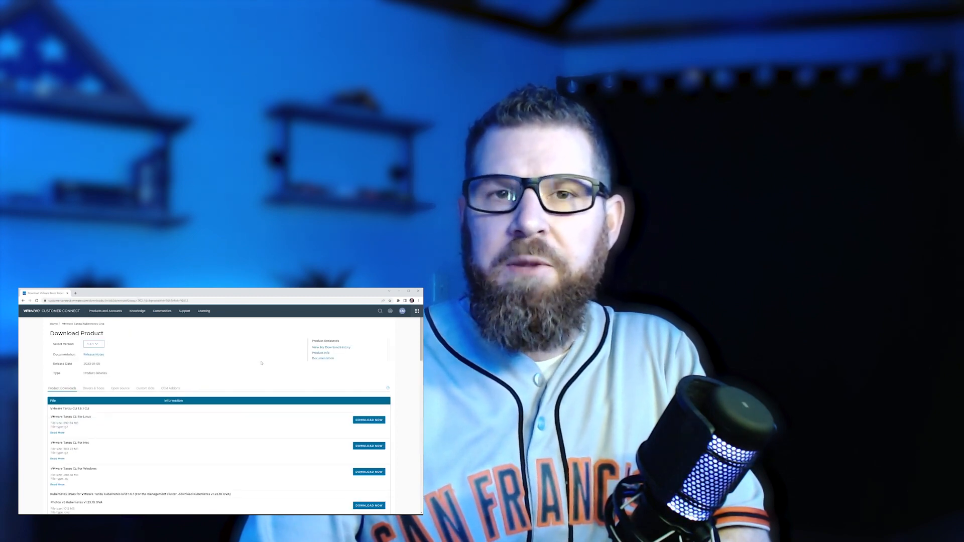
scroll("down", 3)
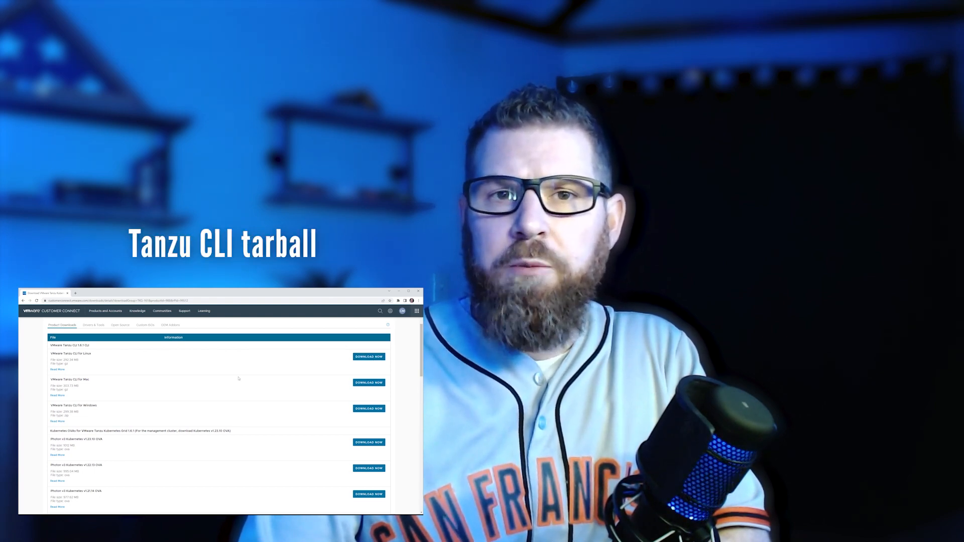
scroll("down", 3)
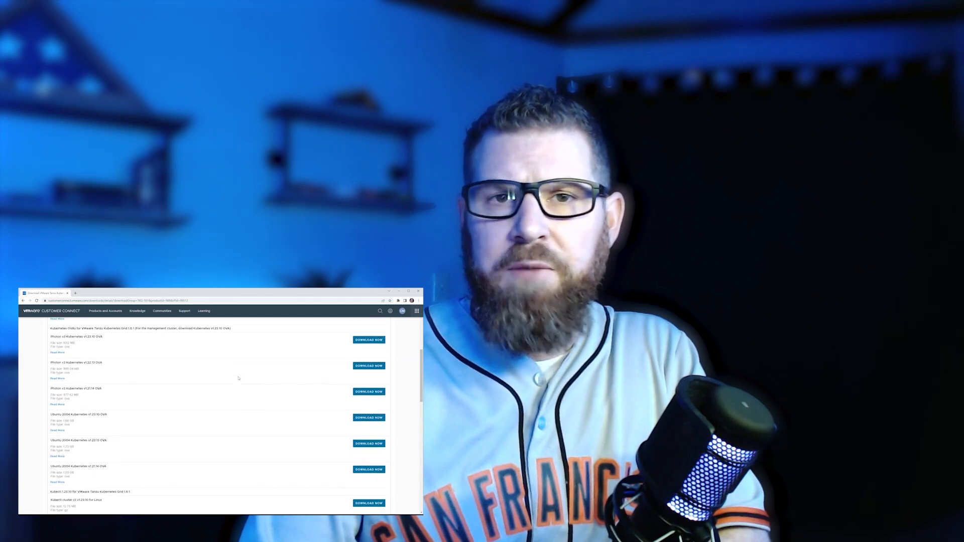
scroll("down", 3)
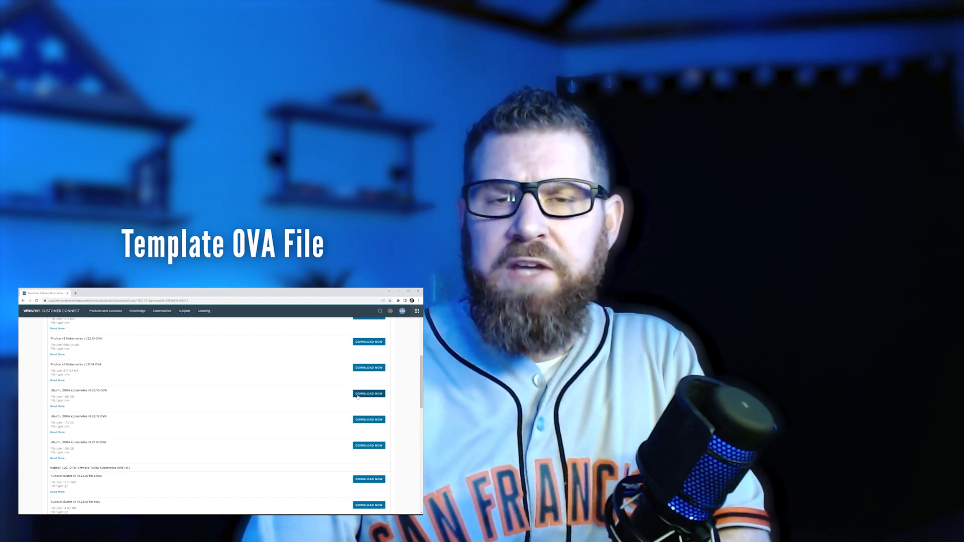
scroll("down", 3)
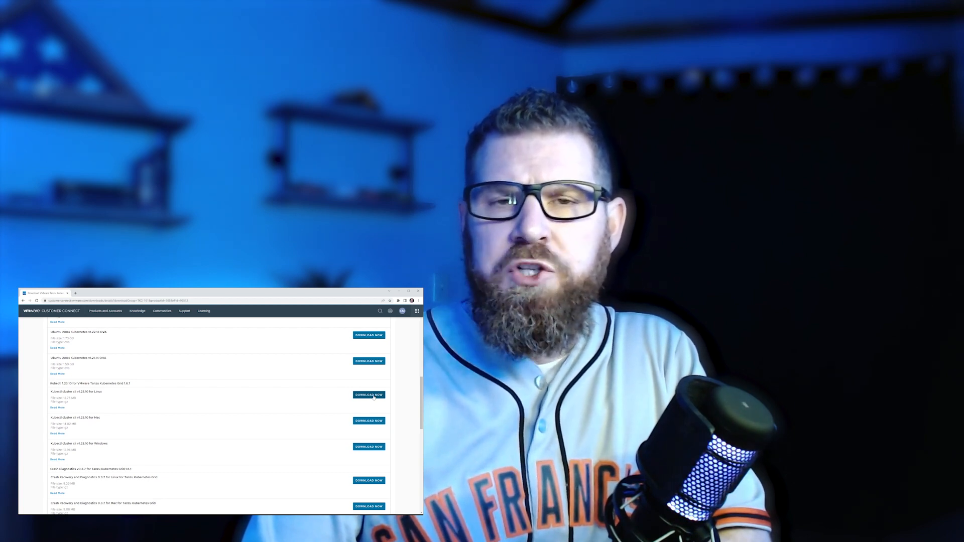
scroll("down", 3)
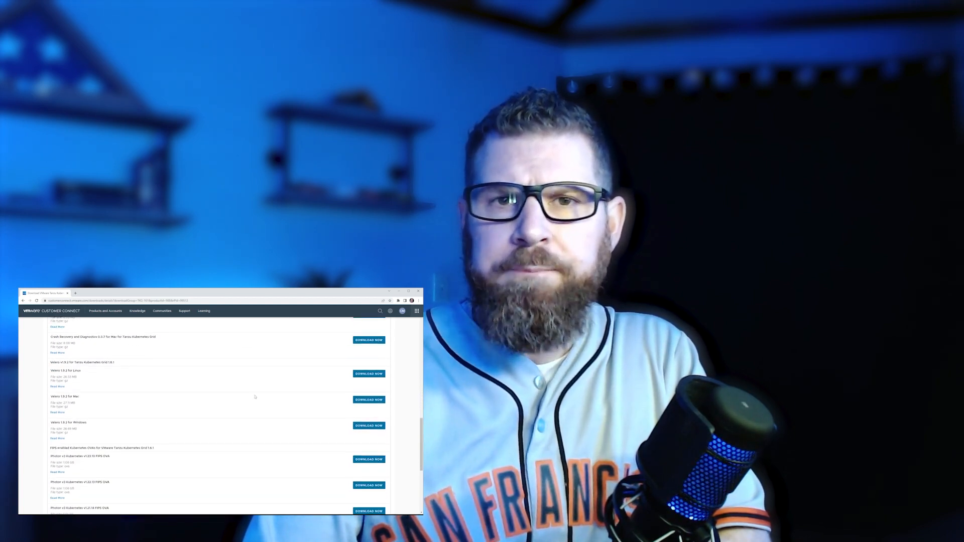
scroll("down", 3)
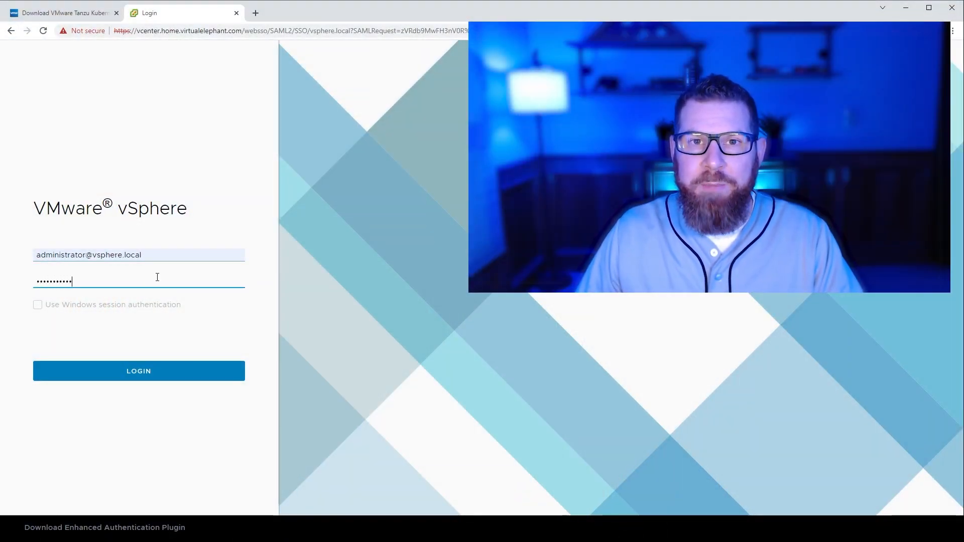
Sign in to vSphere Client and expand the Templates folder to check the ubuntu-2004 kube template
left_click(138, 370)
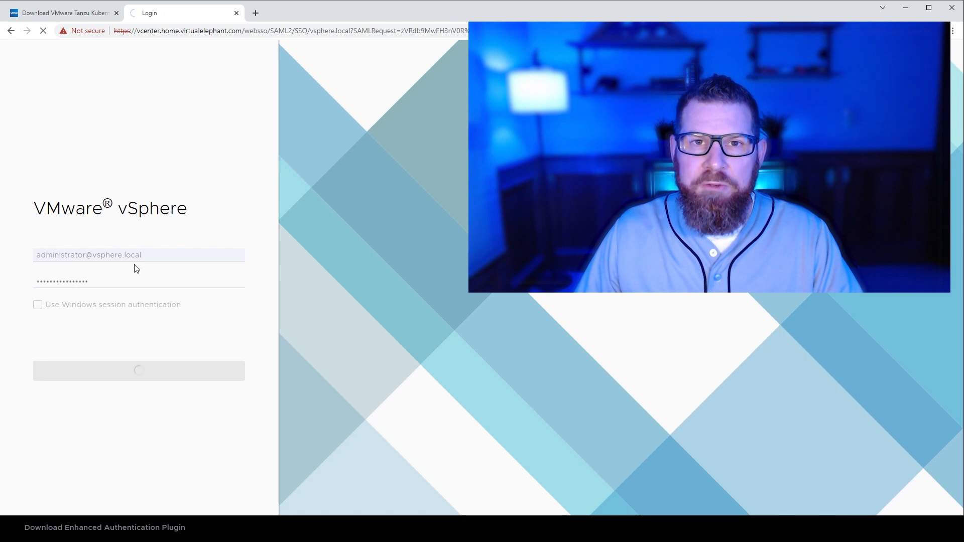
left_click(139, 370)
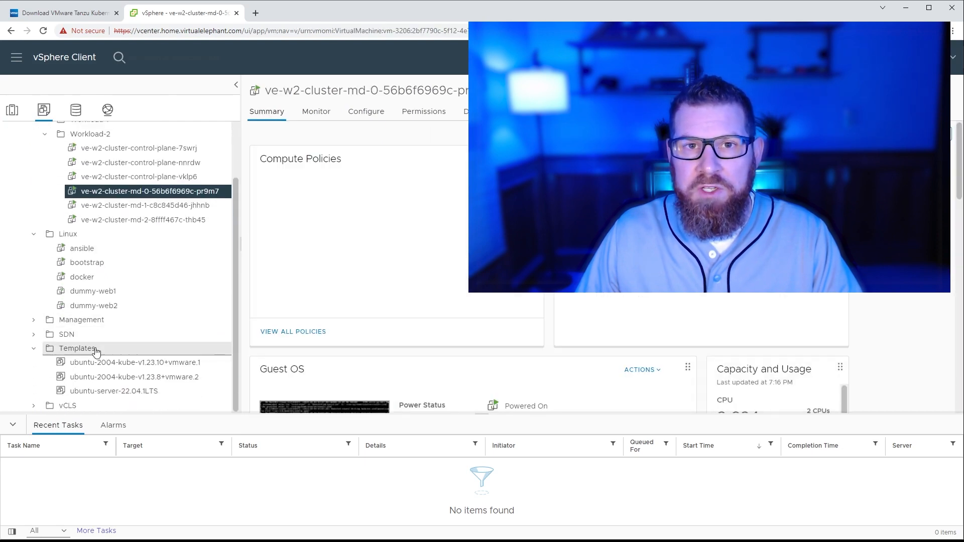
left_click(133, 362)
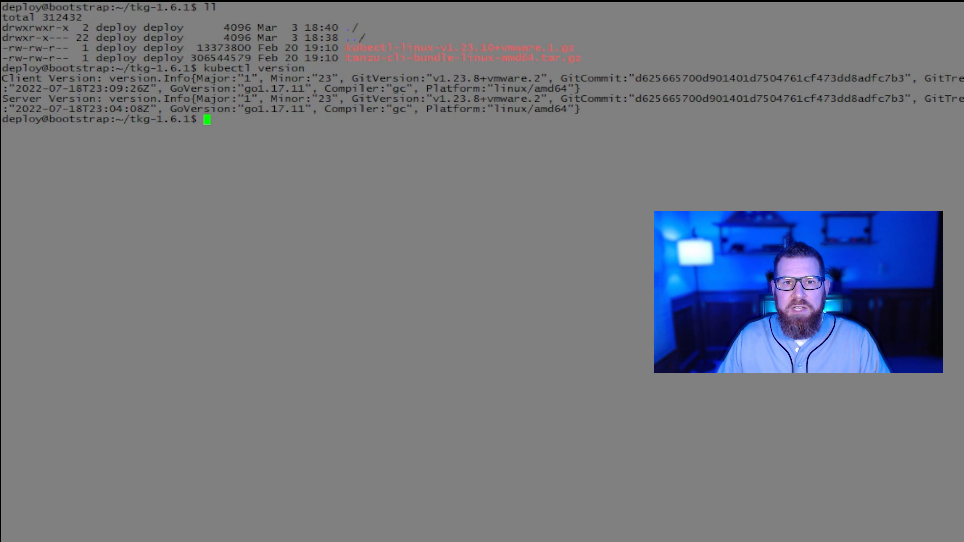
Decompress and sudo install kubectl-linux-v1.23.10+vmware.1 to /usr/local/bin/kubectl, then check kubectl version
type("gzip -d kubectl-linux-v1.23.10+vmware.1.gz")
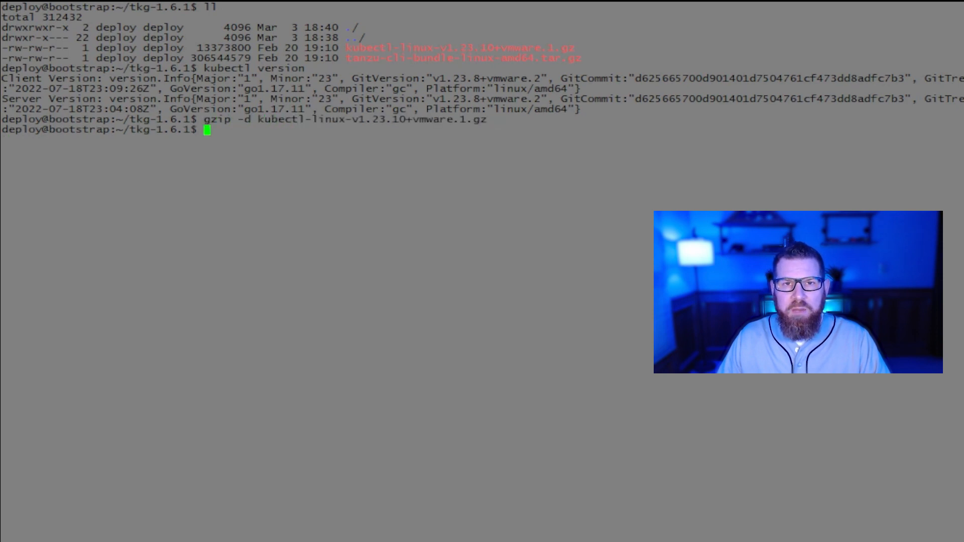
type("sudo")
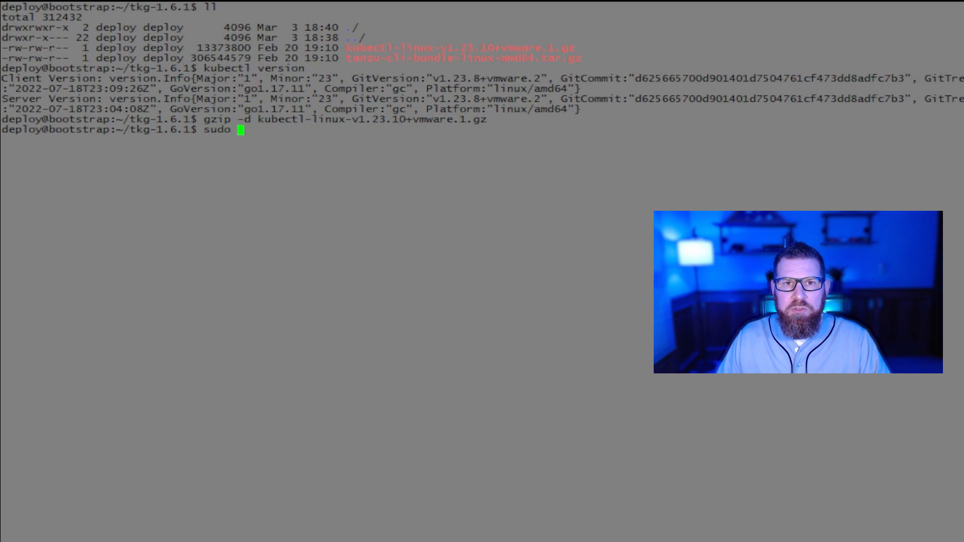
type("install kubectl-linux-v1.23.10+vmware.1")
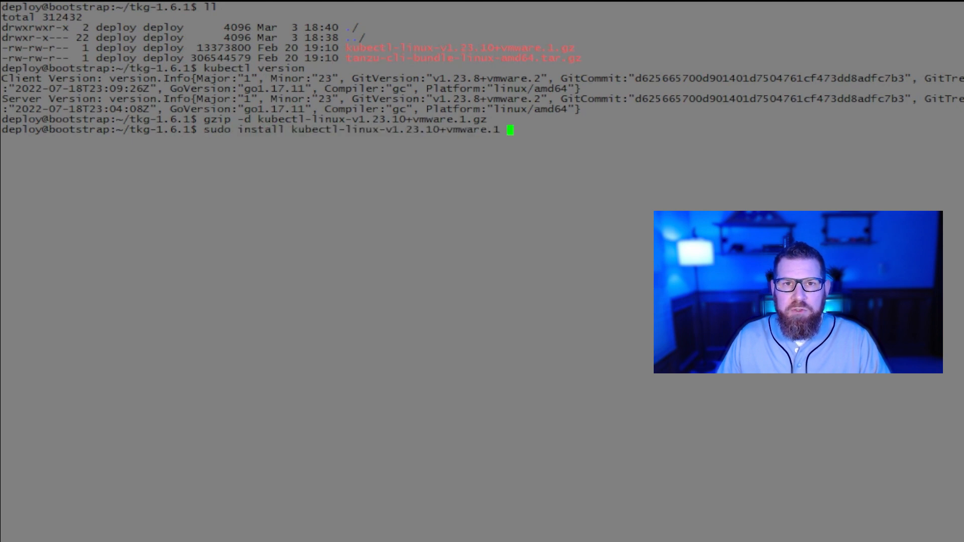
type("/usr/local/bin/kubectl")
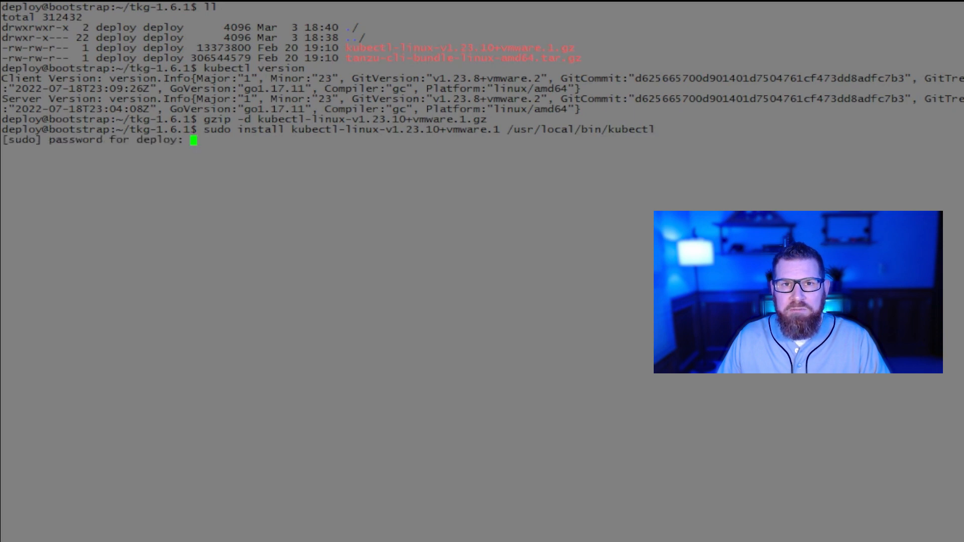
type("kubectl version")
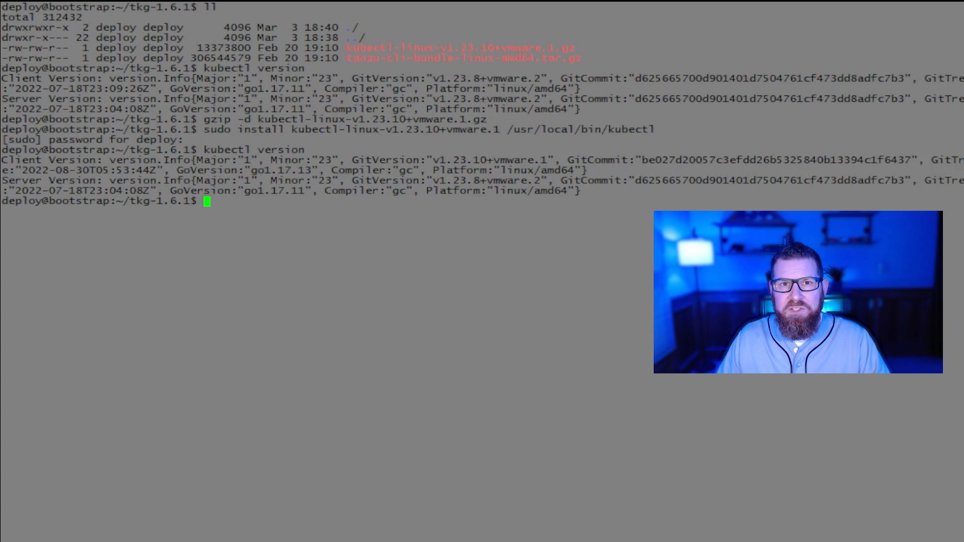
Decompress and extract the tanzu CLI bundle with gzip and tar zxvf
type("gzi")
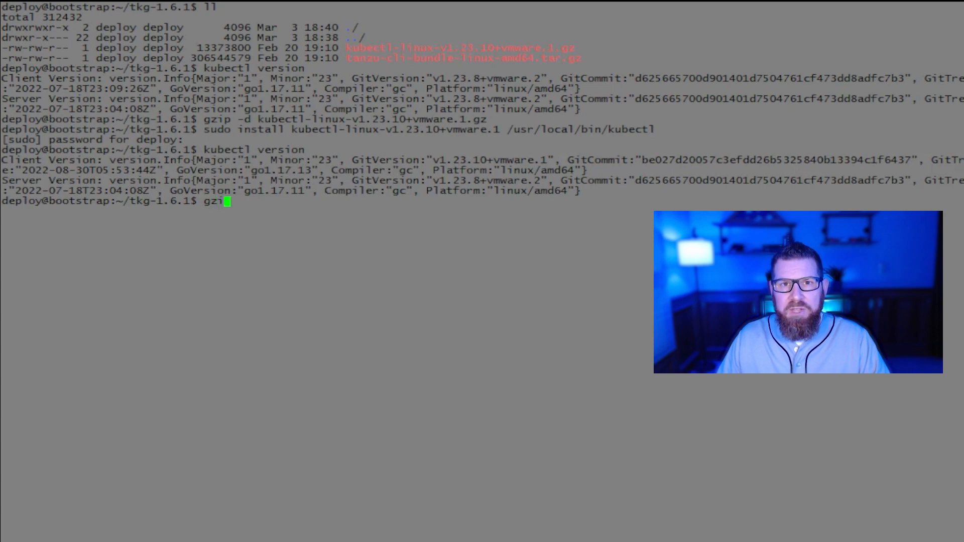
type("tar zxvf tanzu-cli-bundle-linux-amd64.tar.")
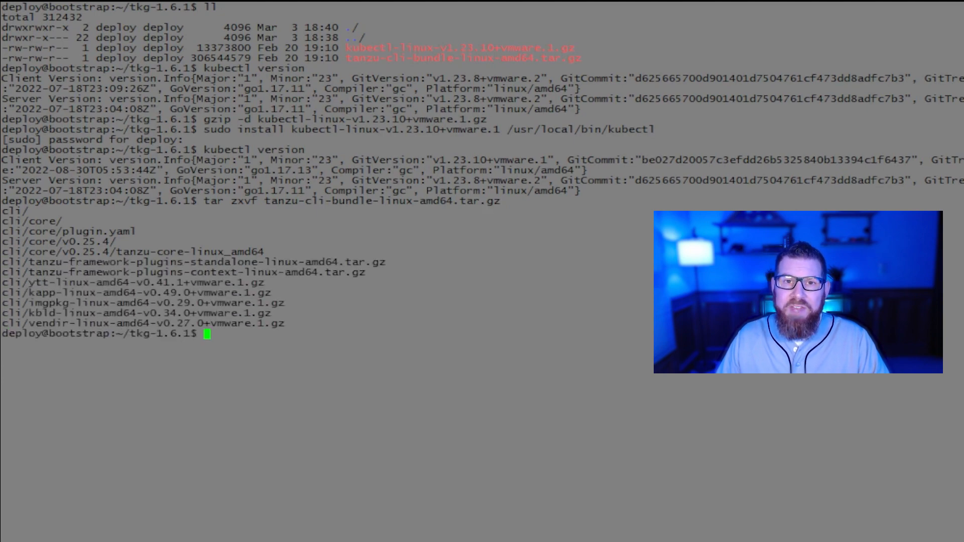
From cli/core/v0.25.4, sudo install tanzu-core-linux_amd64 as /usr/local/bin/tanzu and check its version
type("cd cli/core/")
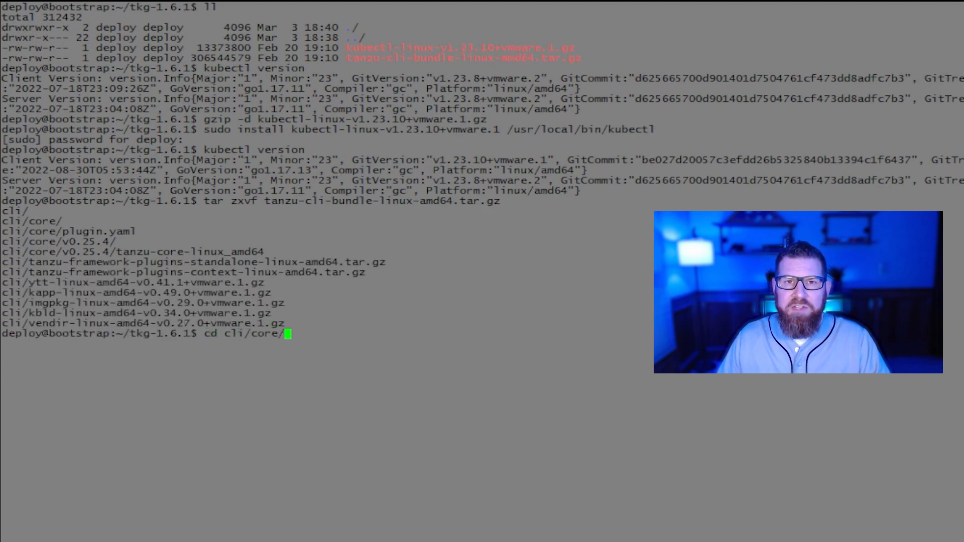
type("tanzu")
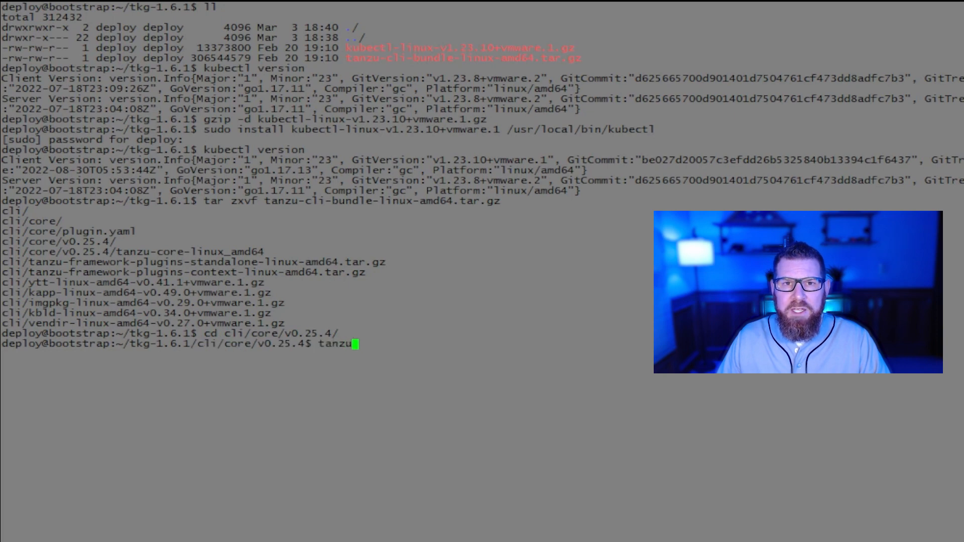
type("version")
type("ls -al")
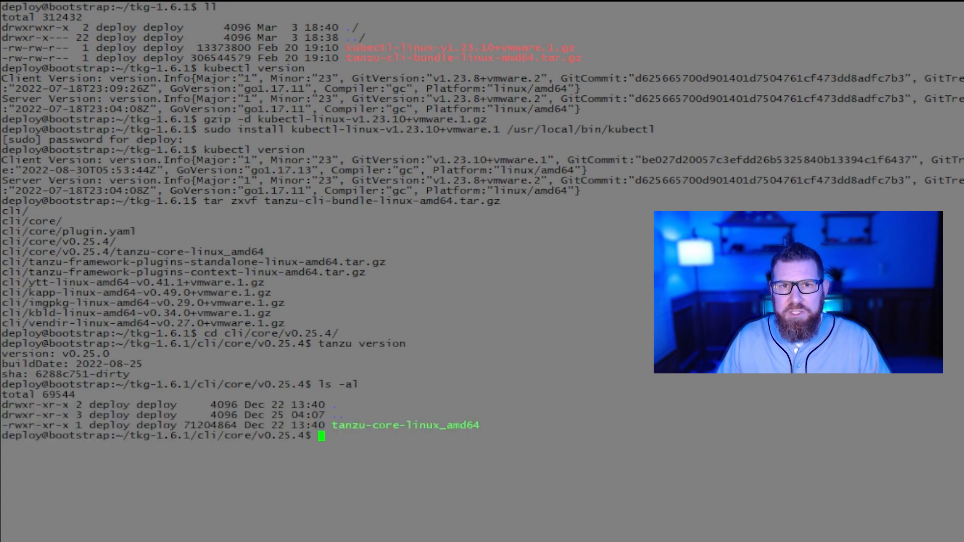
type("sudo install tanzu-core-linux_amd64")
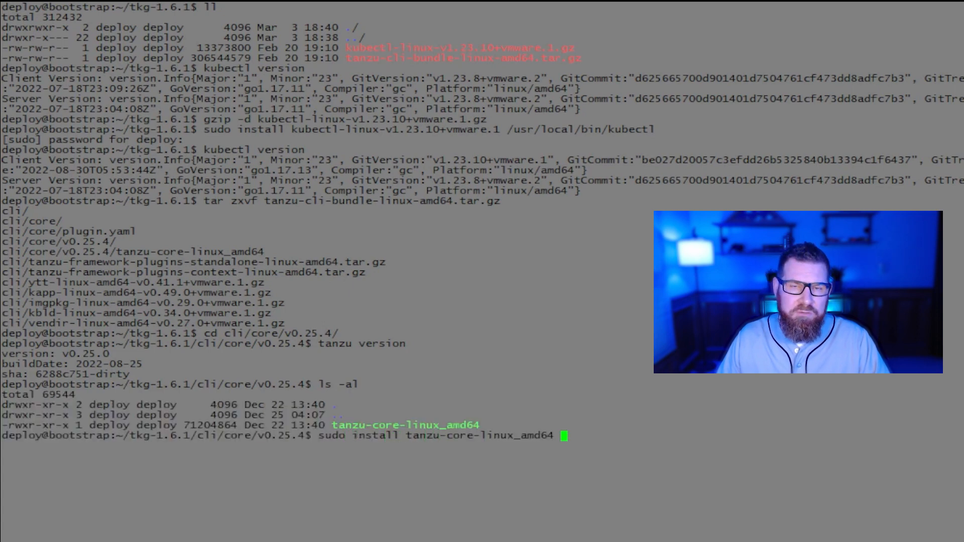
type("/usr/local/bin/tanzu")
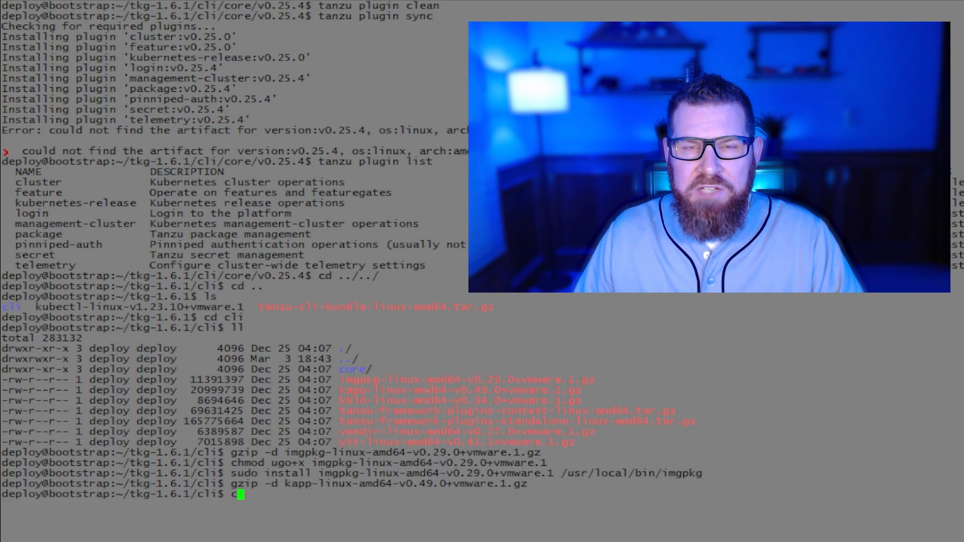
Make kapp-linux-amd64-v0.49.0+vmware.1 executable with chmod ugo+x
type("chmod ugo+x kapp-linux-amd64-v0.49.0+vmware.1")
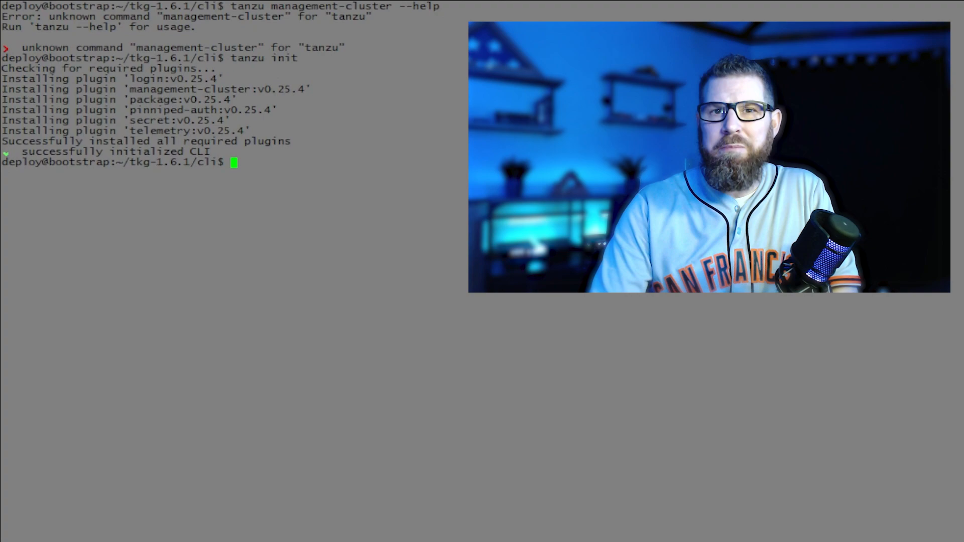
Run the tanzu plugin initialization and follow the management cluster upgrade output to v1.23.10+vmware.1
type("tanzu pl")
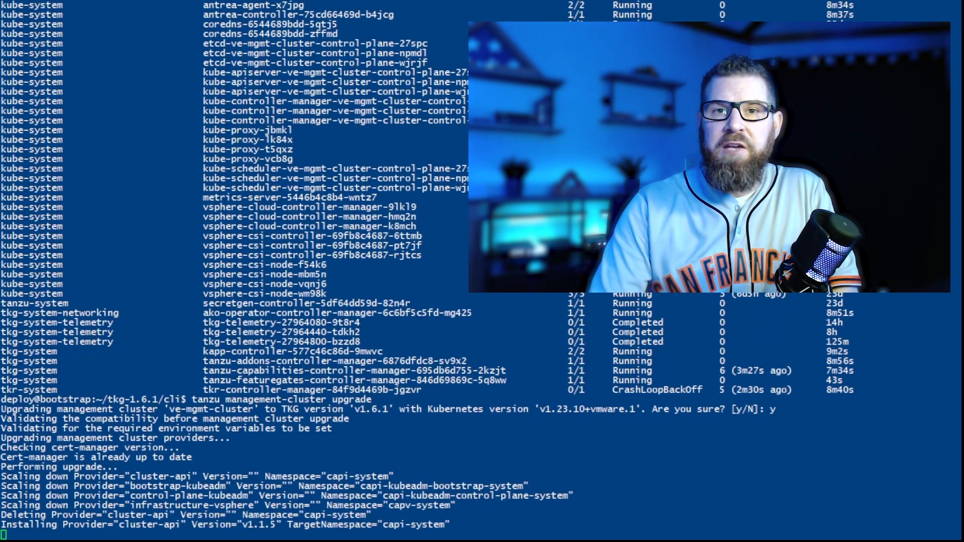
scroll("down", 3)
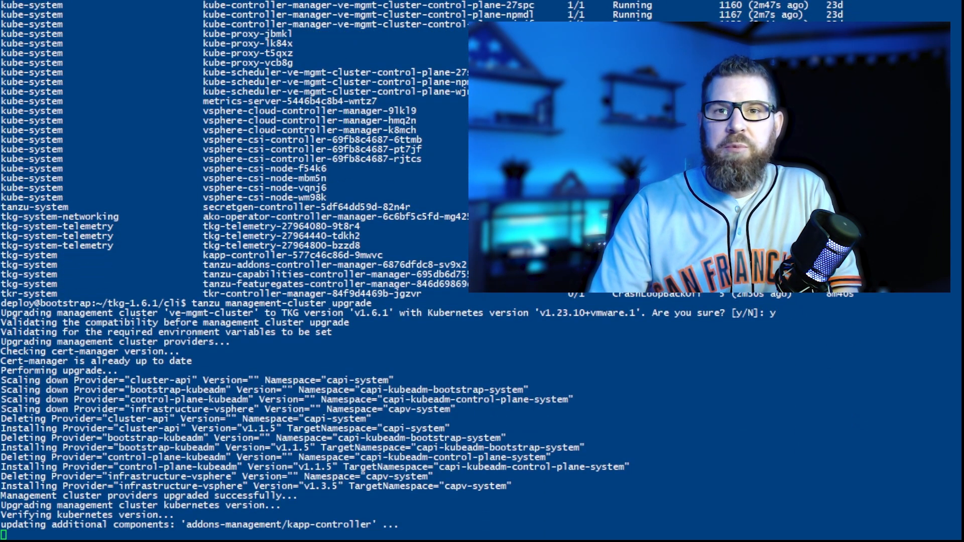
scroll("down", 3)
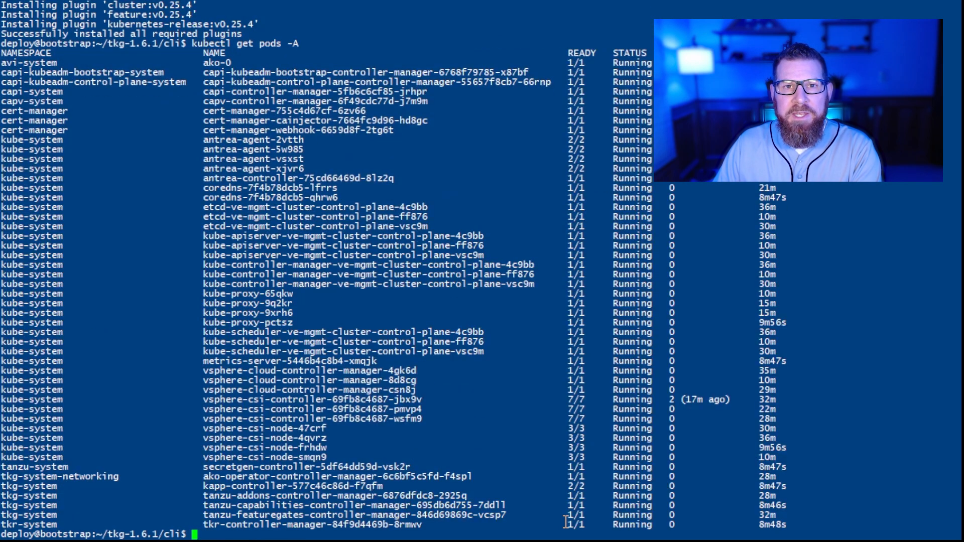
Check nodes with kubectl get nodes, then run tanzu cluster upgrade ve-w2-cluster -v 5 --timeout 90m
type("kubectl get nodes")
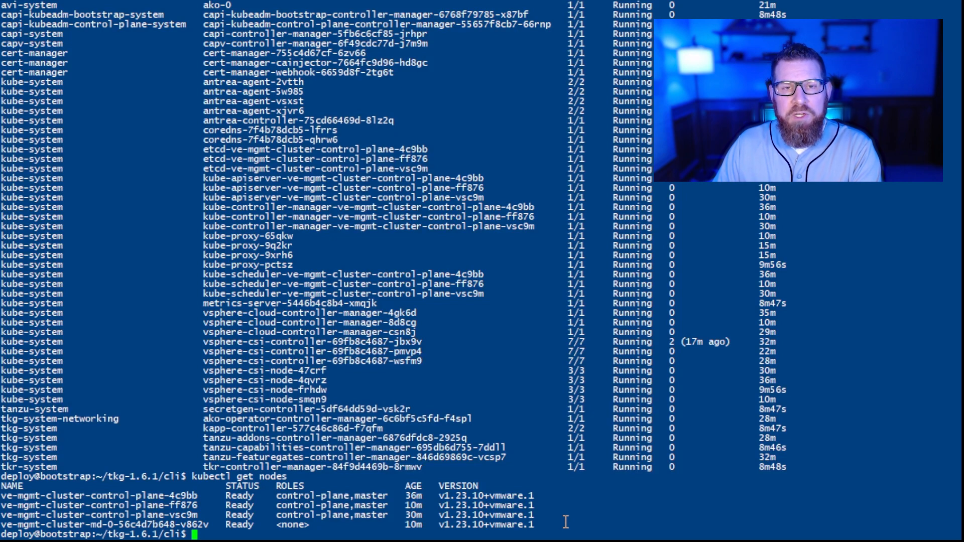
type("tanzu cluster upgrade ve-w2-cluster -v 5 --timeout 90m")
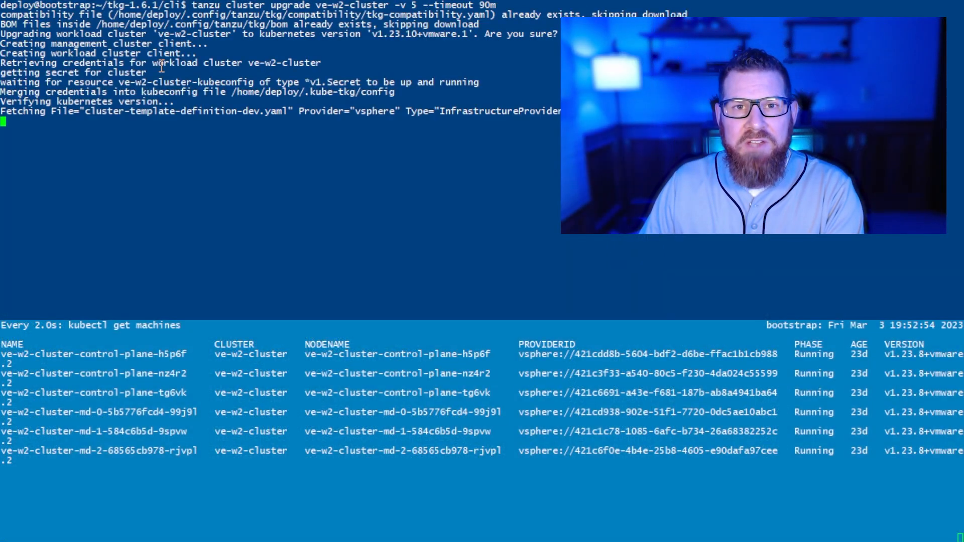